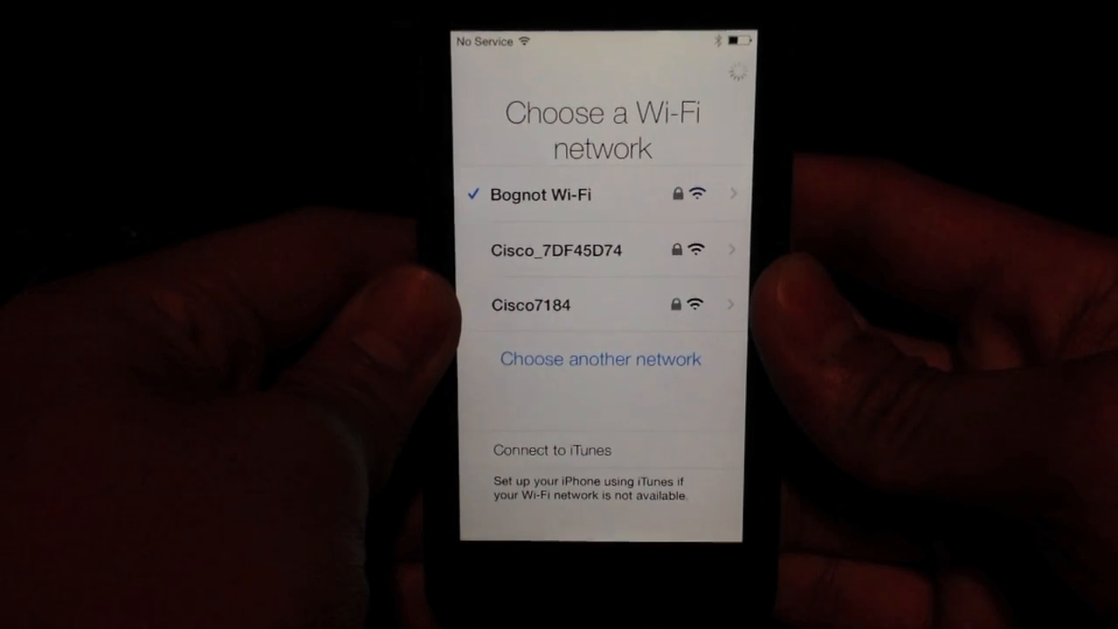
- Join the first listed Wi-Fi network and agree to the Terms and Conditions
click(540, 194)
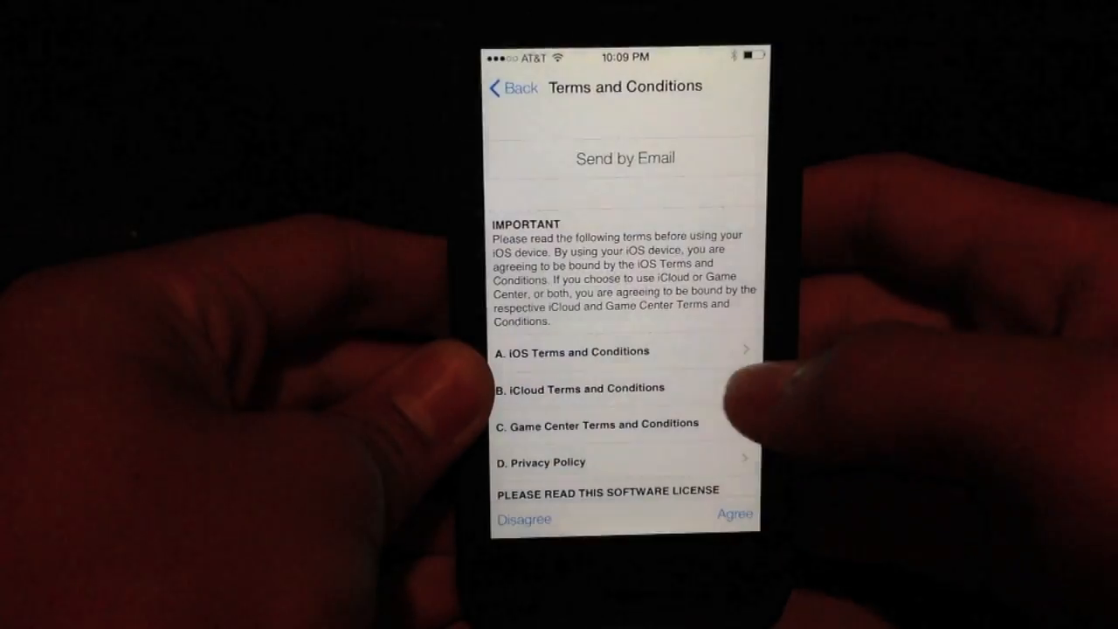
click(734, 514)
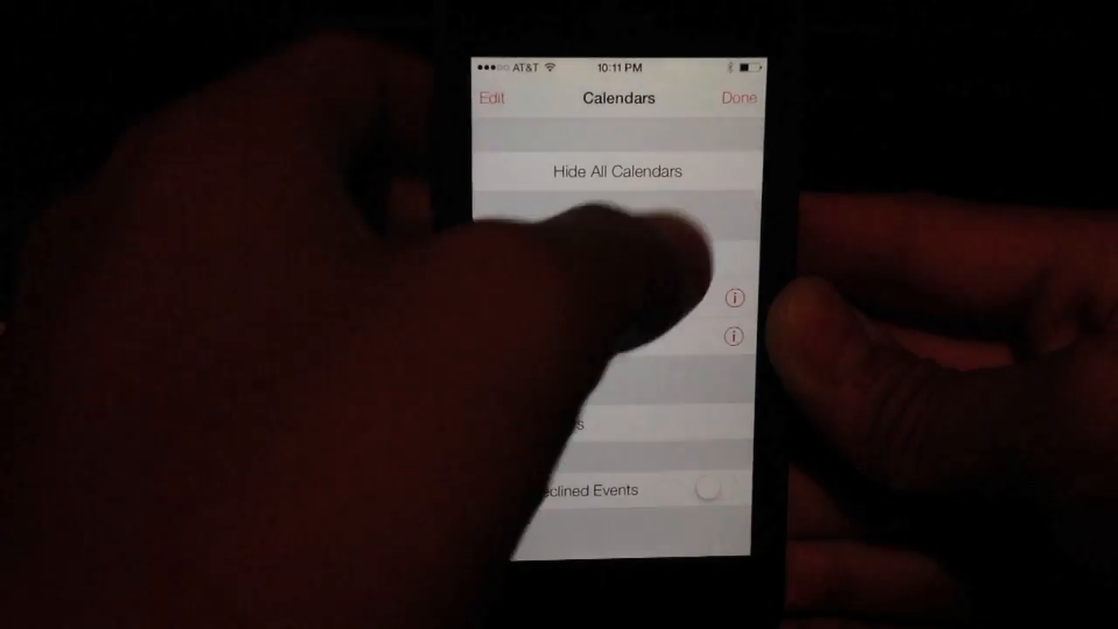
- Toggle one calendar's visibility in the Calendars list
click(737, 97)
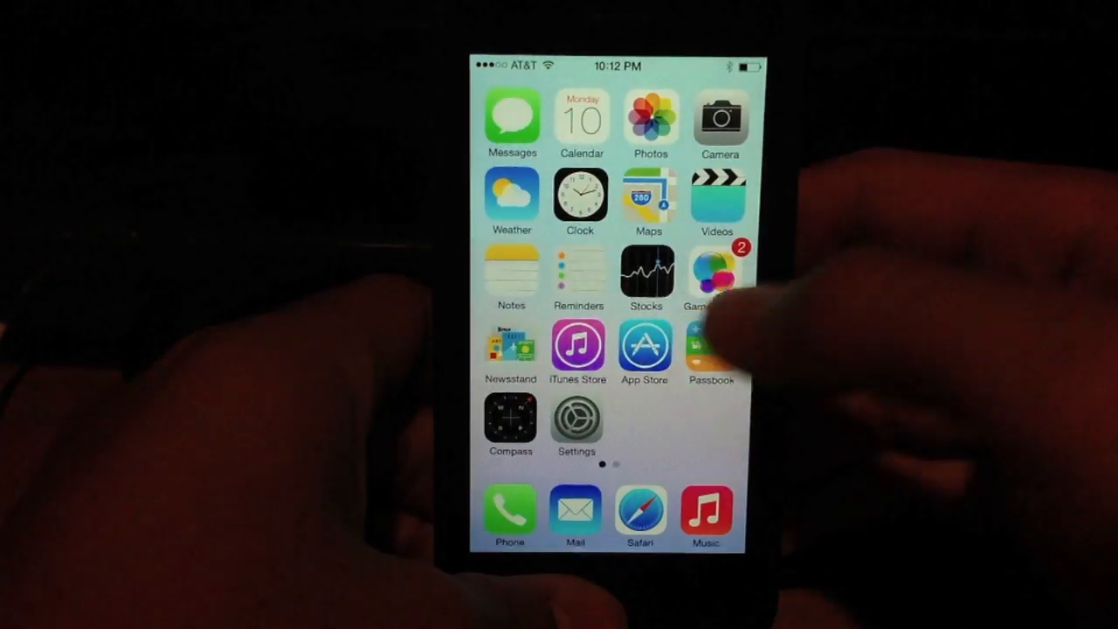
- Briefly visit World Clock, Maps, Videos and Stocks, returning home between each
click(578, 193)
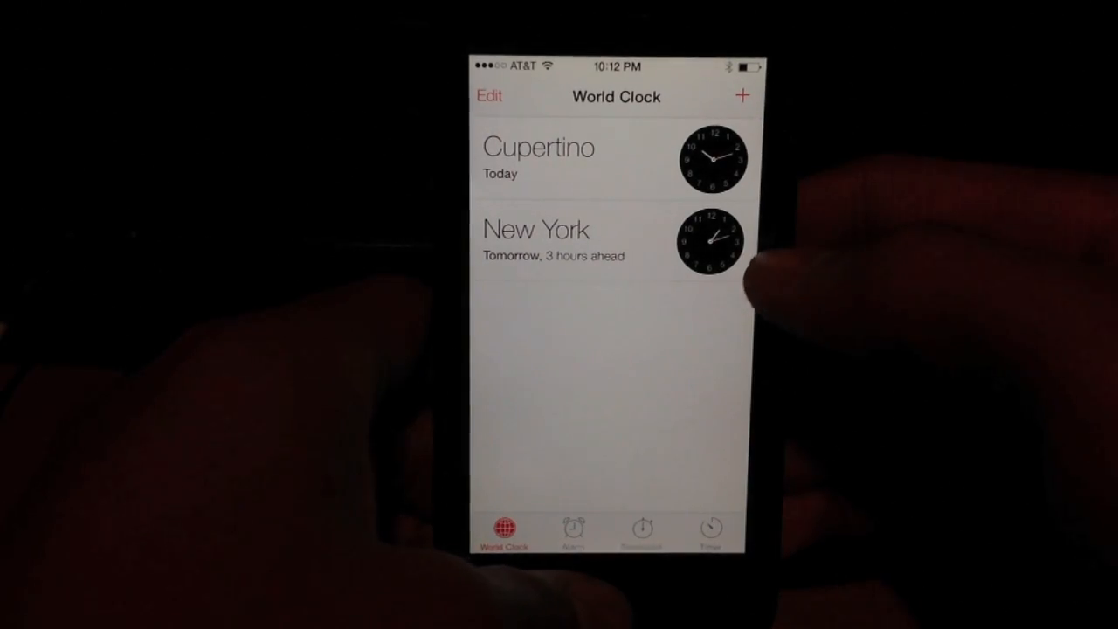
key(home)
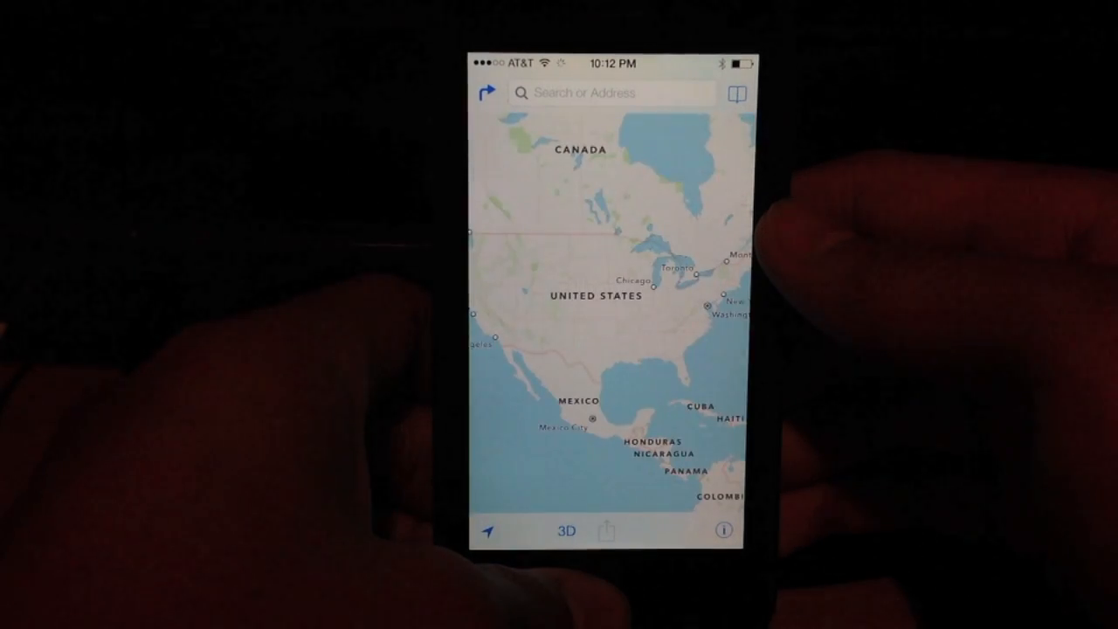
key(home)
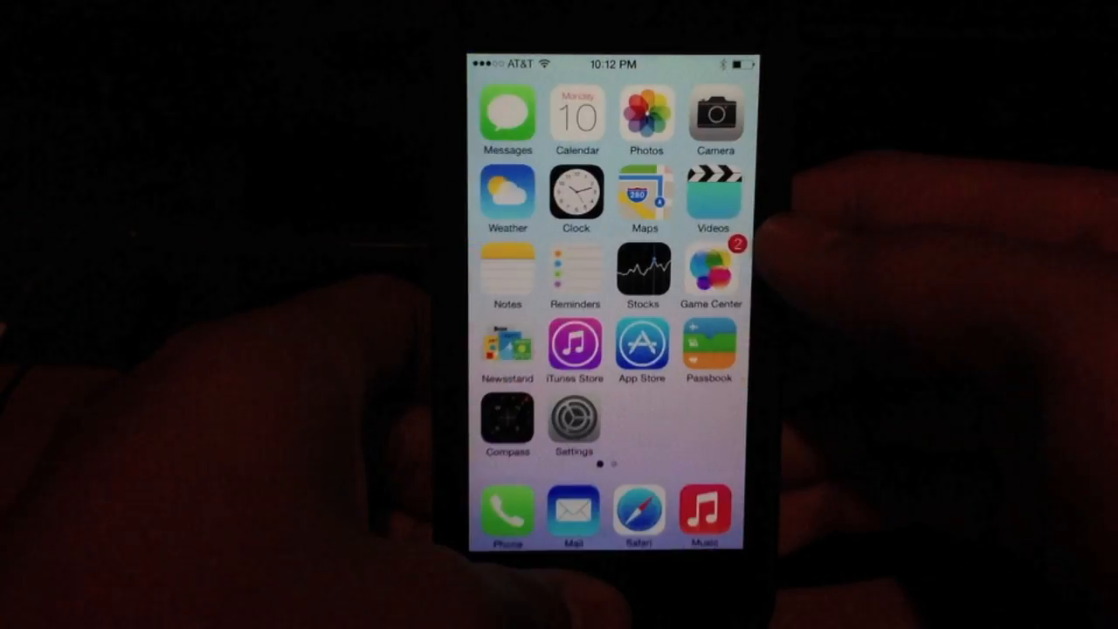
click(712, 197)
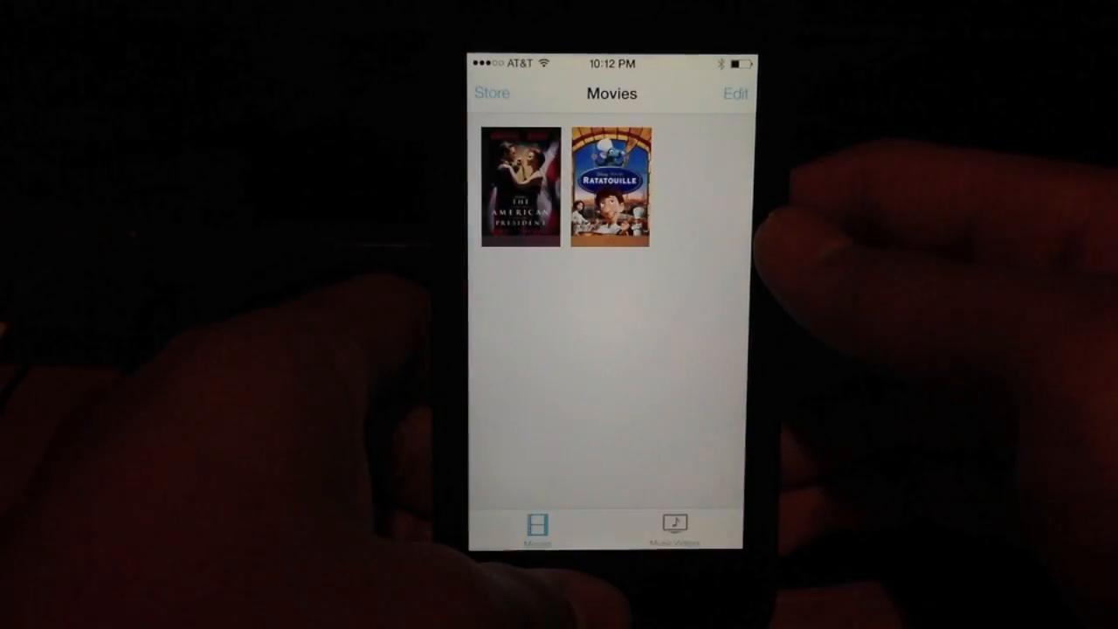
key(home)
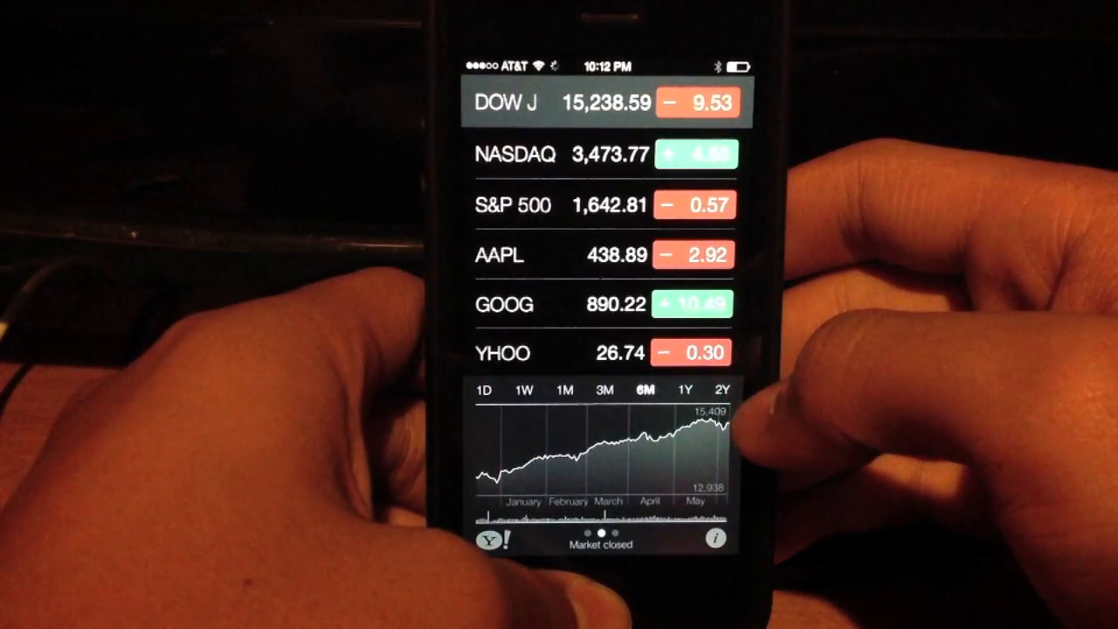
key(home)
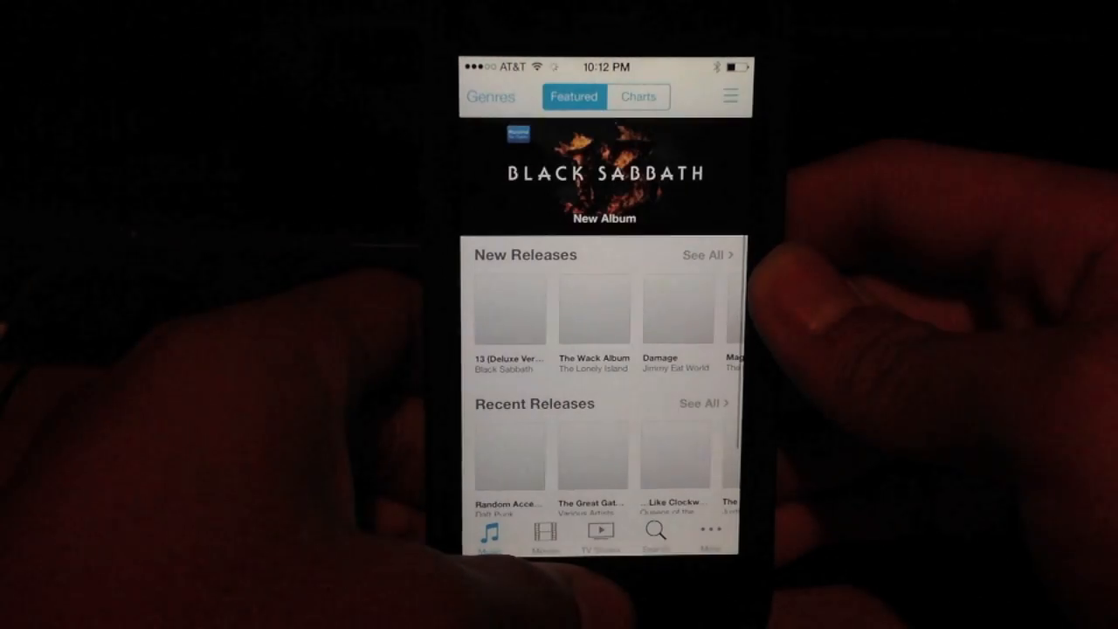
key(home)
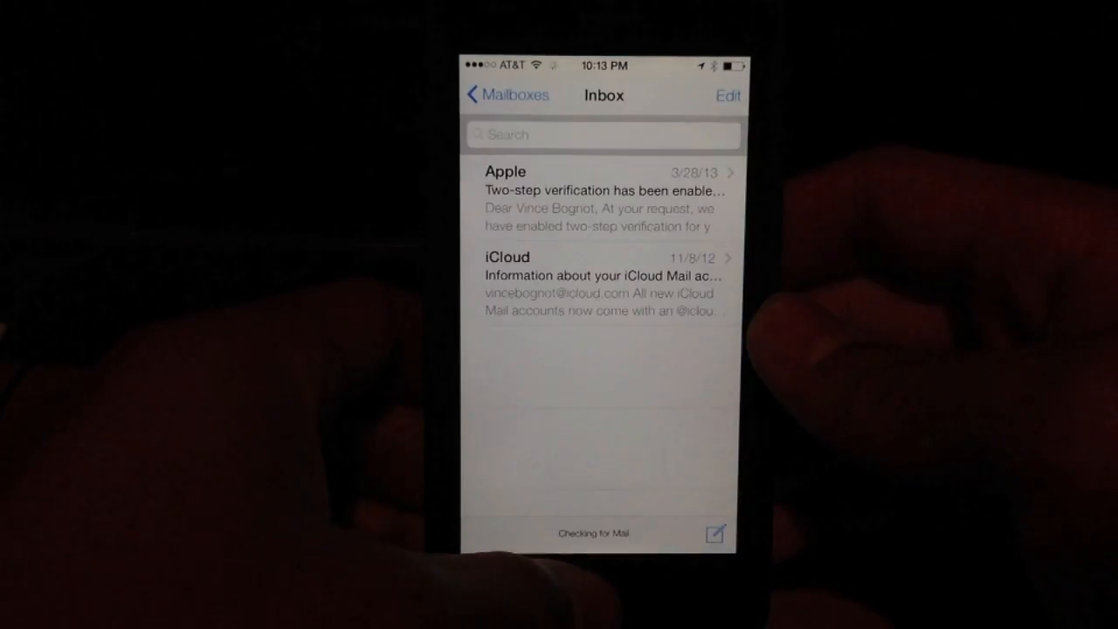
- Return to the home screen from the iTunes Store before heading to Mail
key(home)
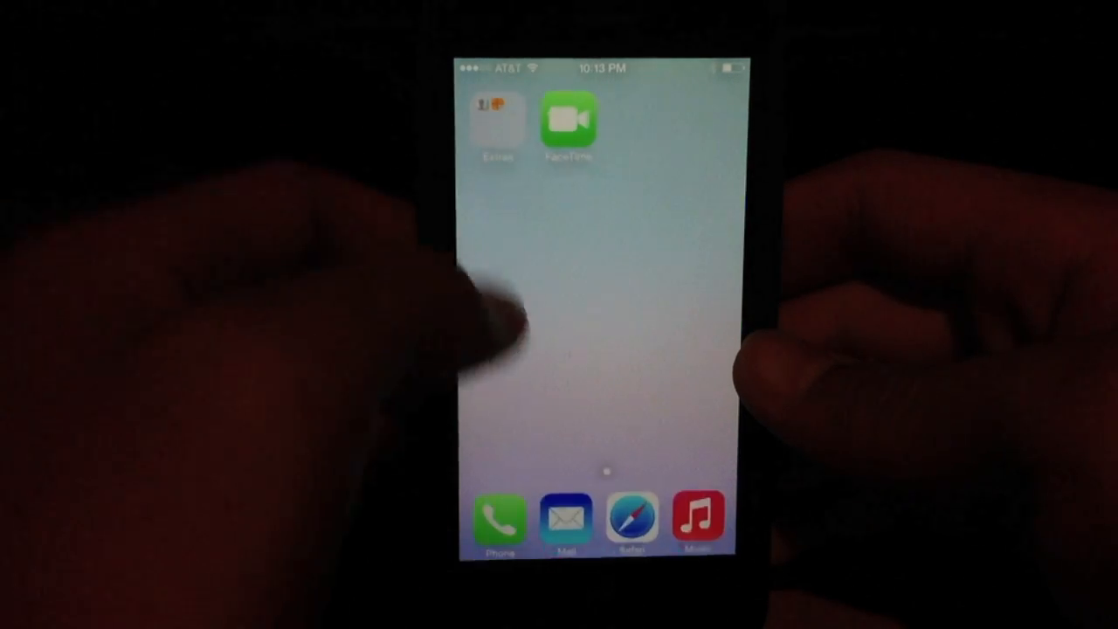
- Move to the second home screen page holding the Extras folder and FaceTime
click(498, 118)
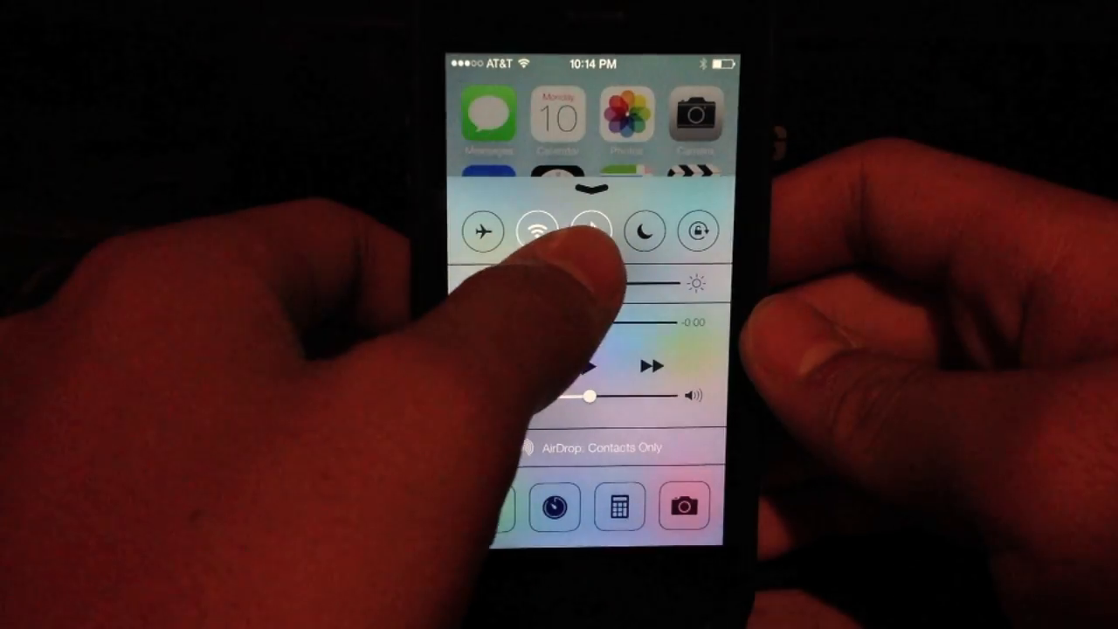
- Interact with a control in the pulled-up Control Center
click(590, 230)
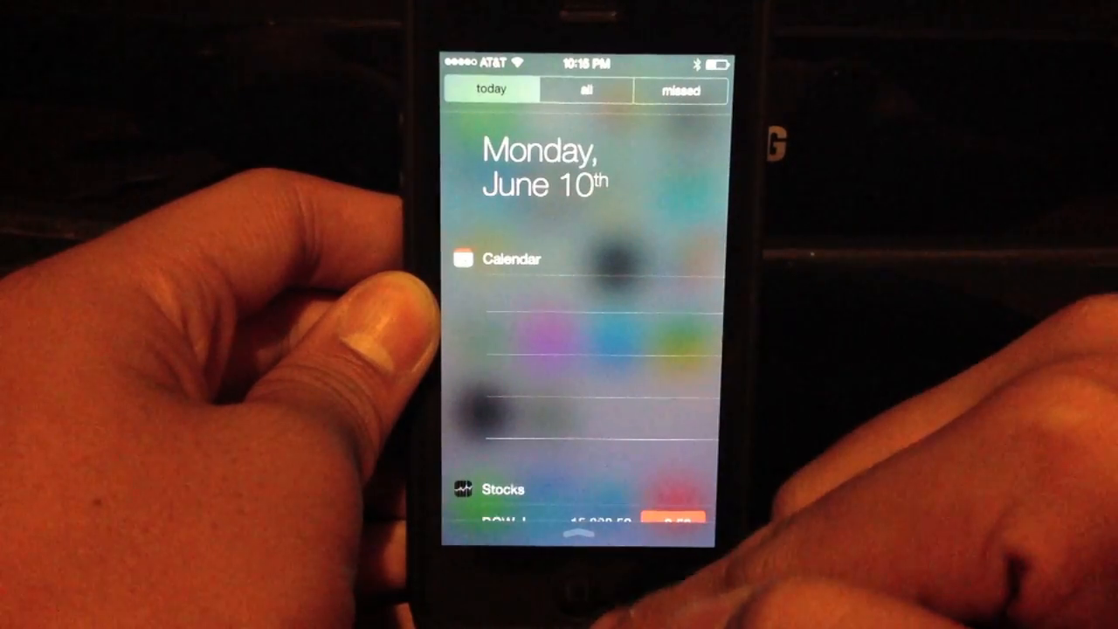
- Dismiss Notification Center's Today view and return to the home screen
key(home)
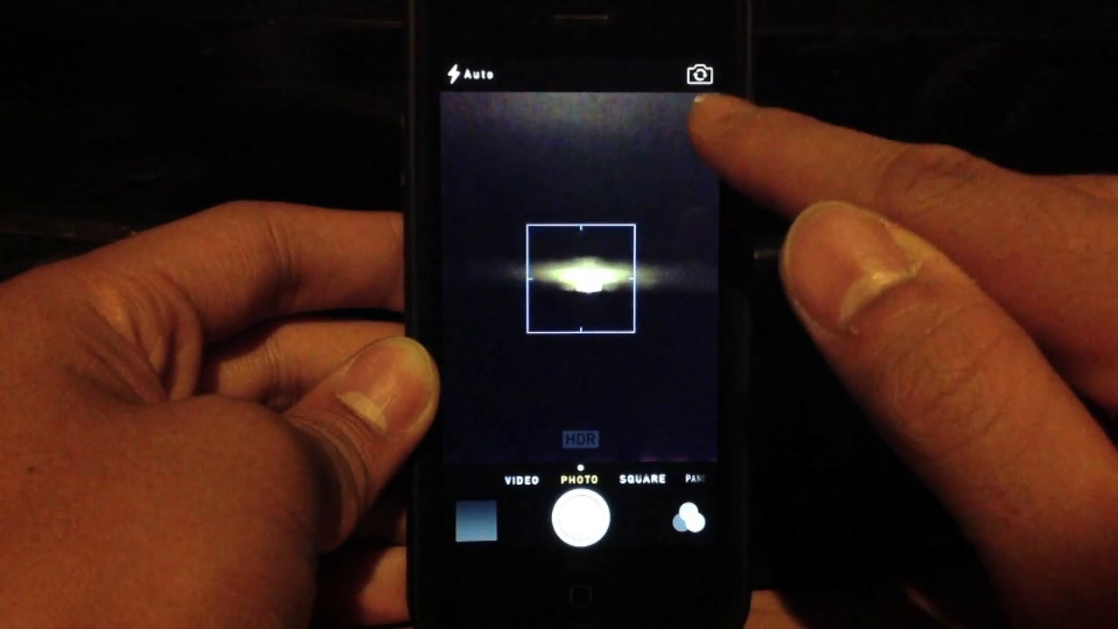
- Flip the Camera to the front-facing selfie view in photo mode
click(692, 74)
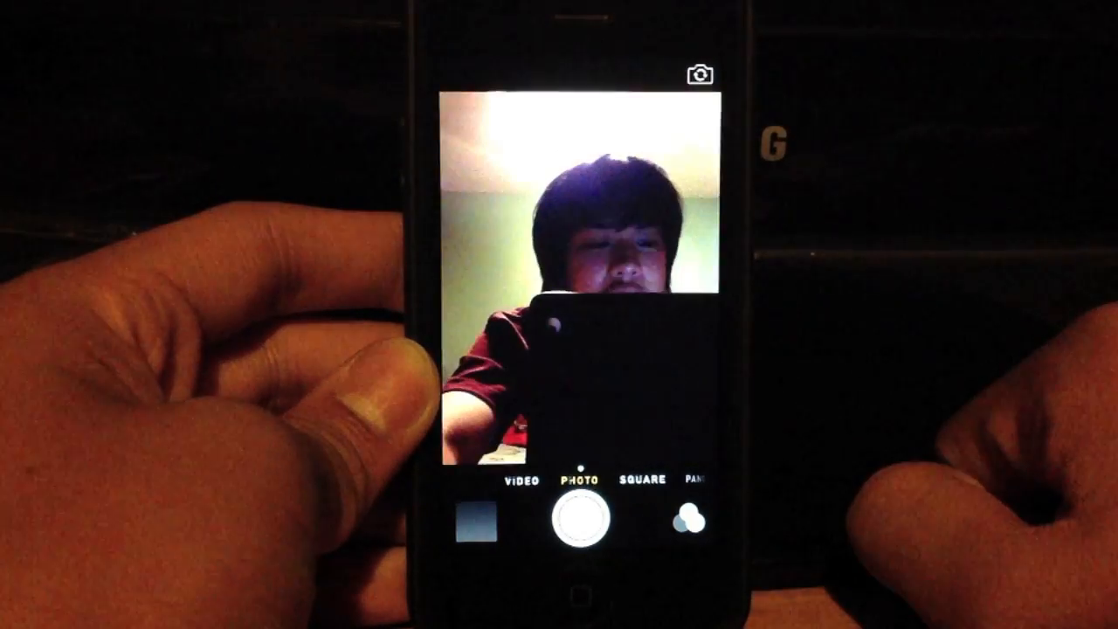